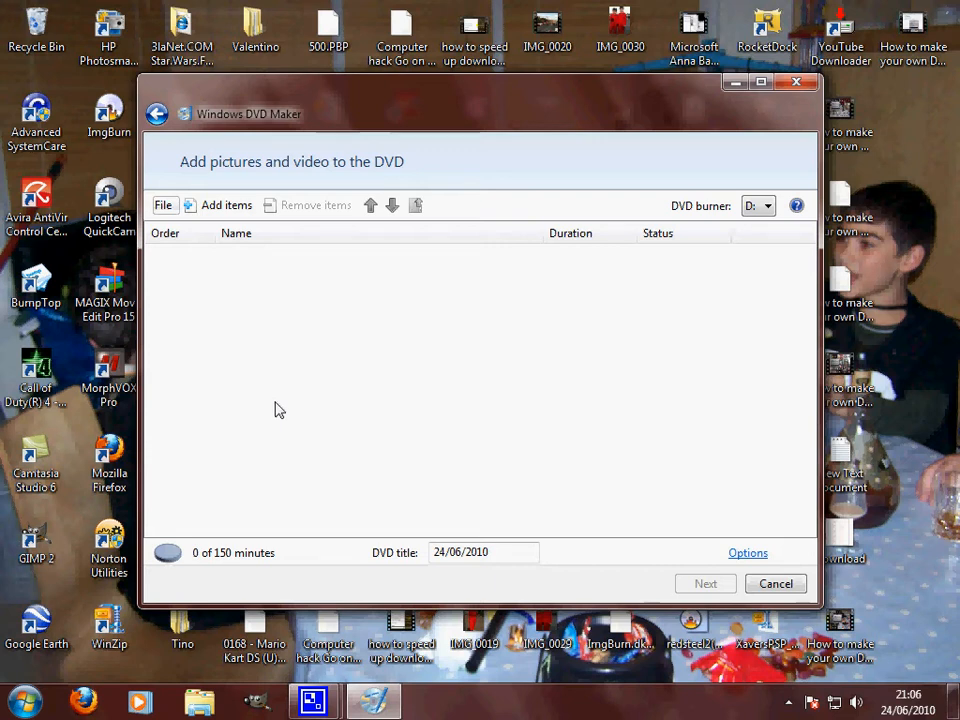
mouse_move(537, 489)
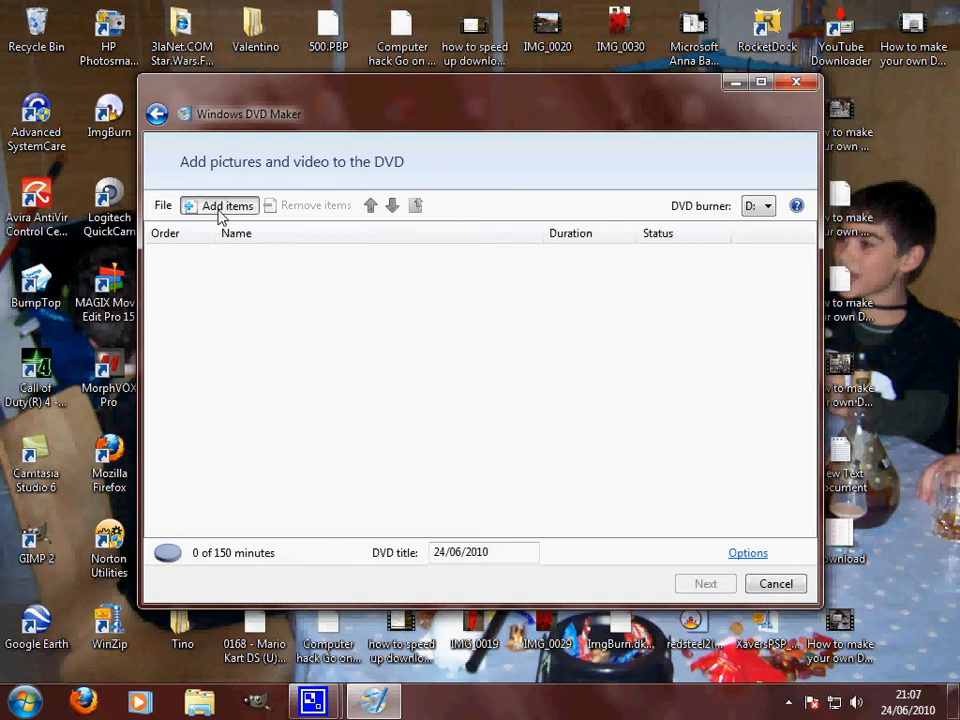
Step: Add Video 8 from QuickCam to the DVD, continue to menu styles, and open Menu text
click(226, 205)
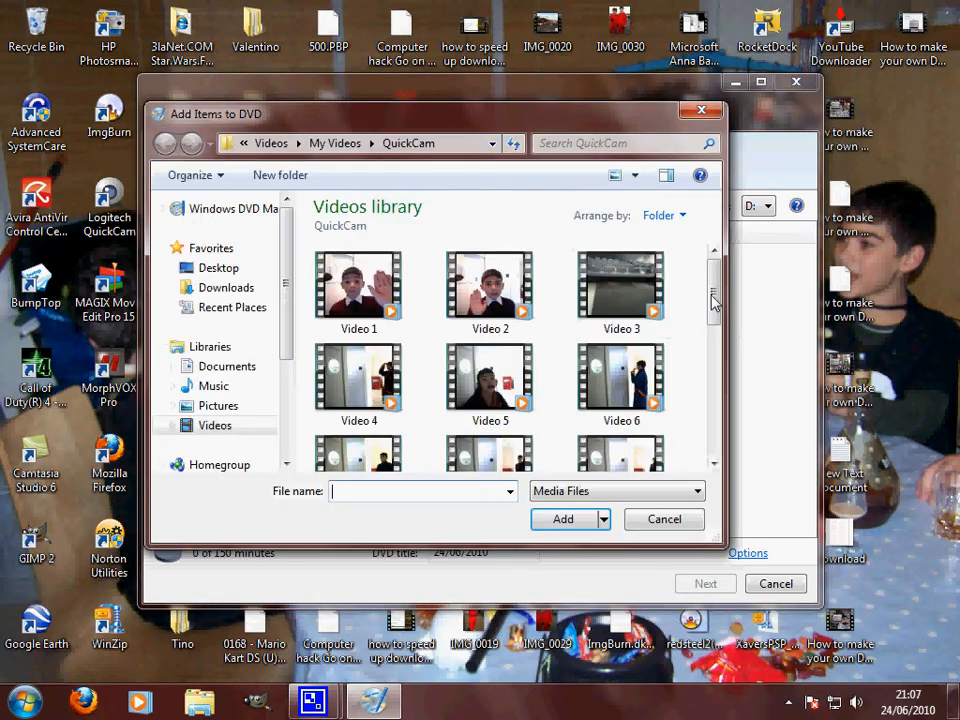
click(490, 330)
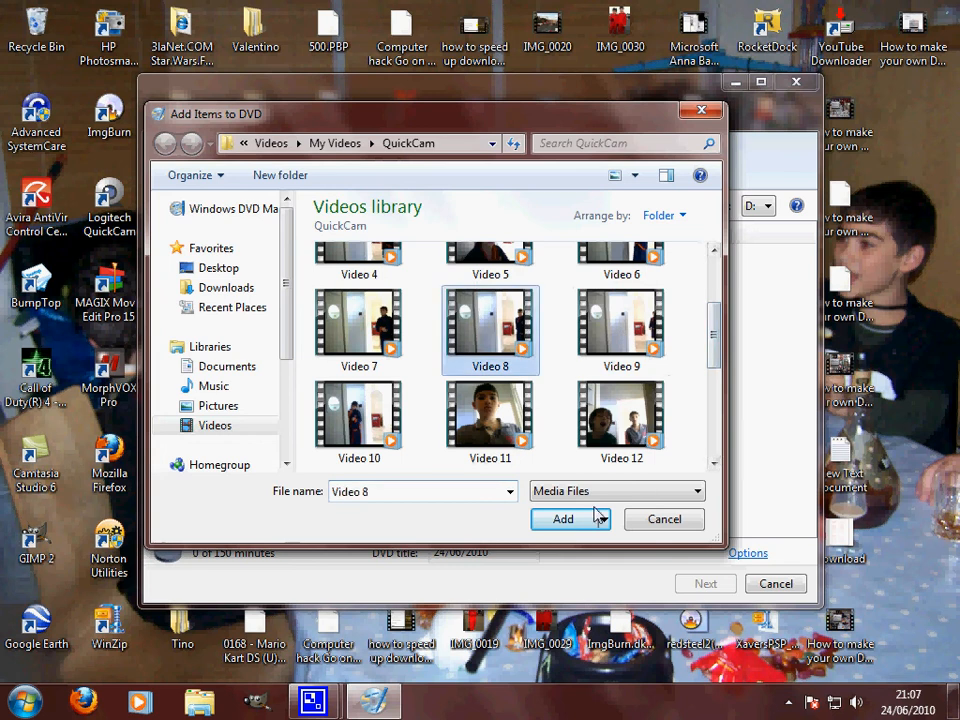
click(563, 518)
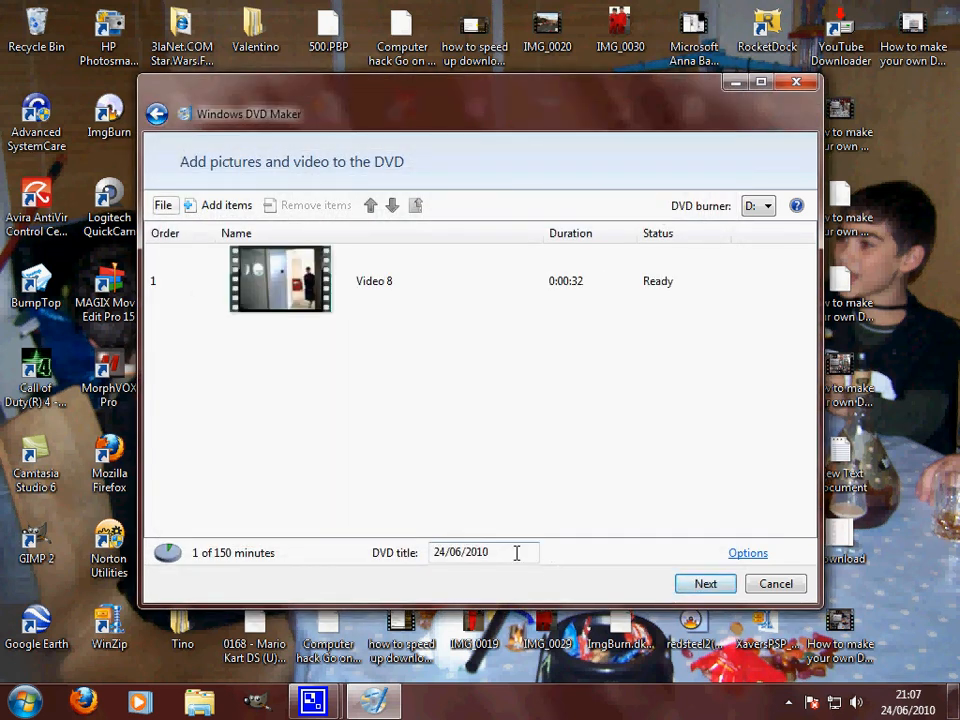
mouse_move(580, 447)
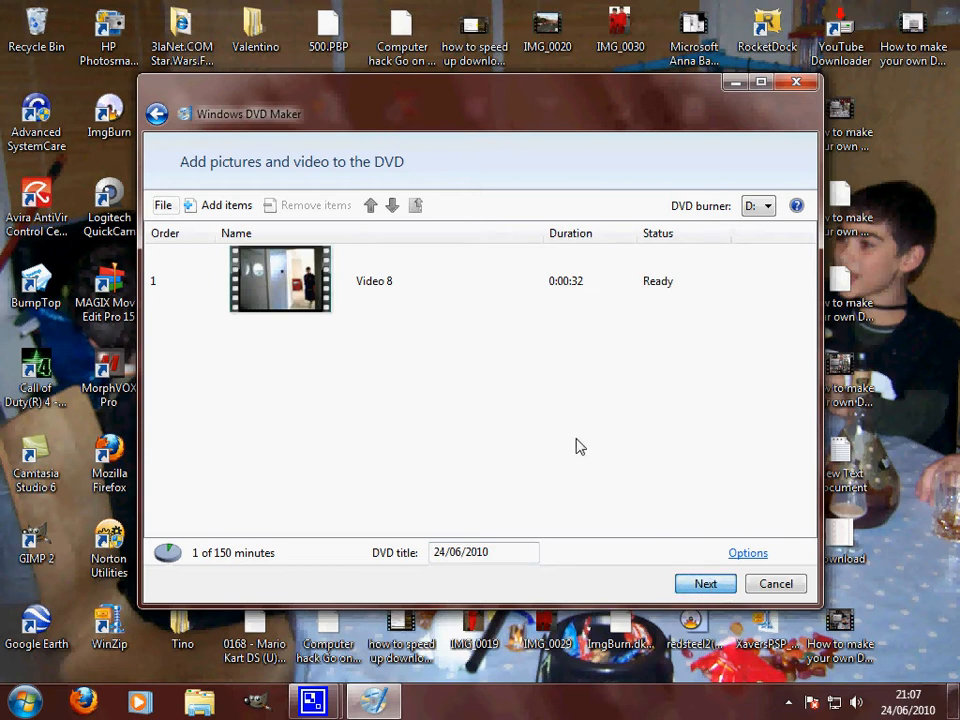
click(705, 583)
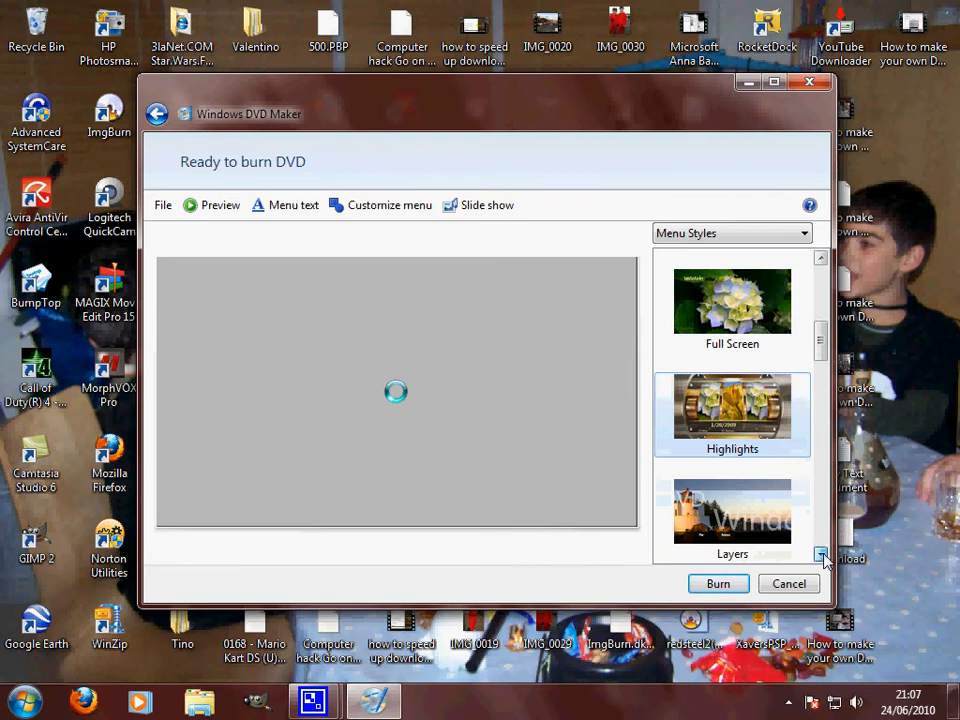
click(293, 205)
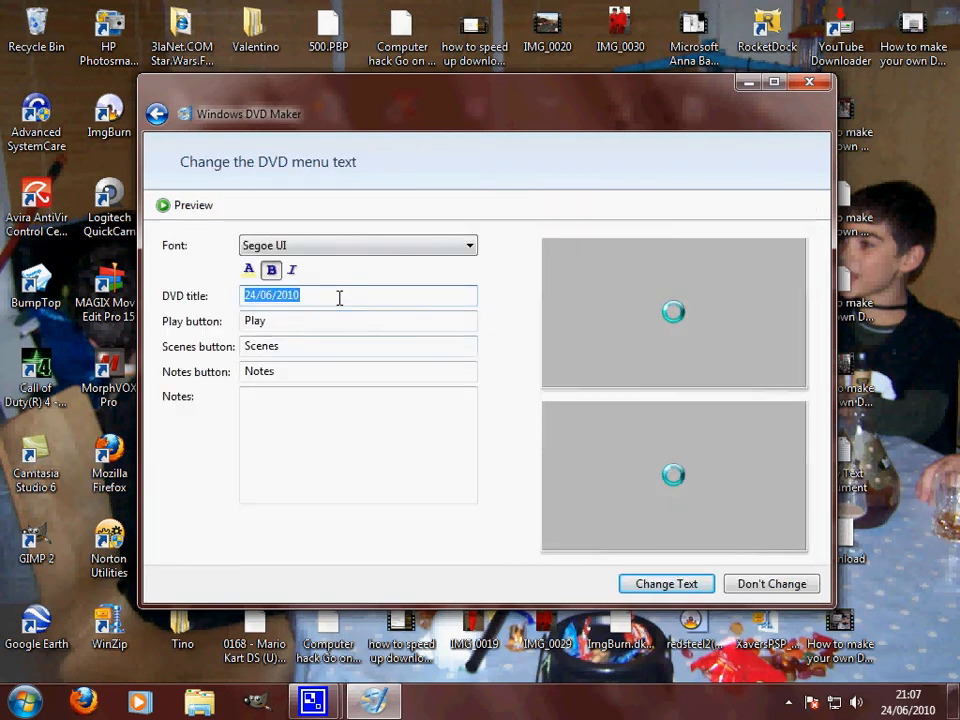
Step: Replace the date title with 'Test' and apply the change
key(Delete)
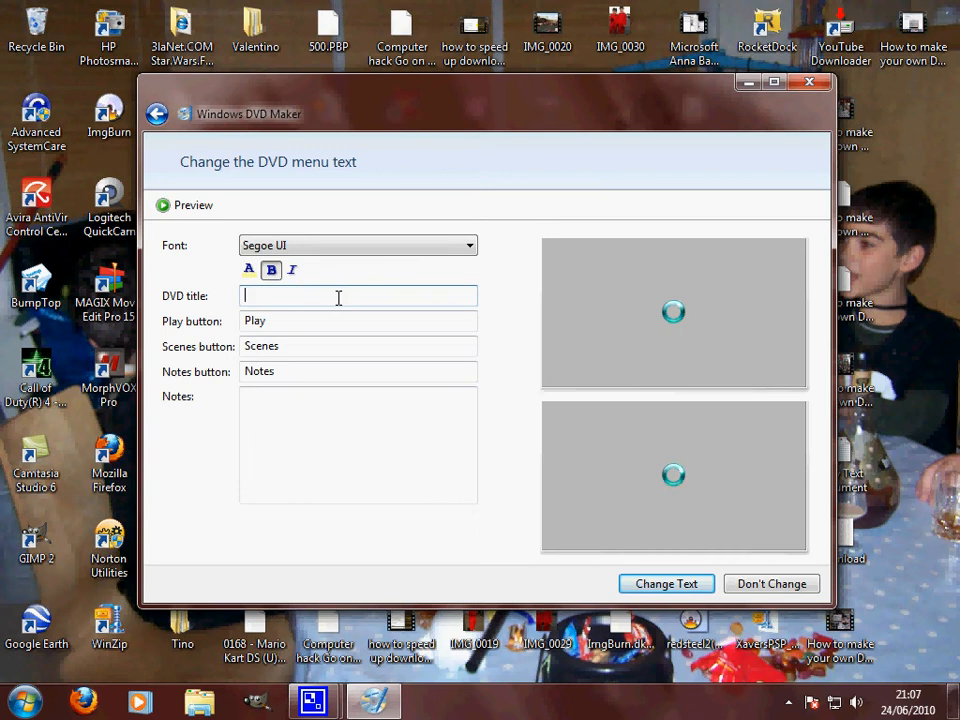
text(T)
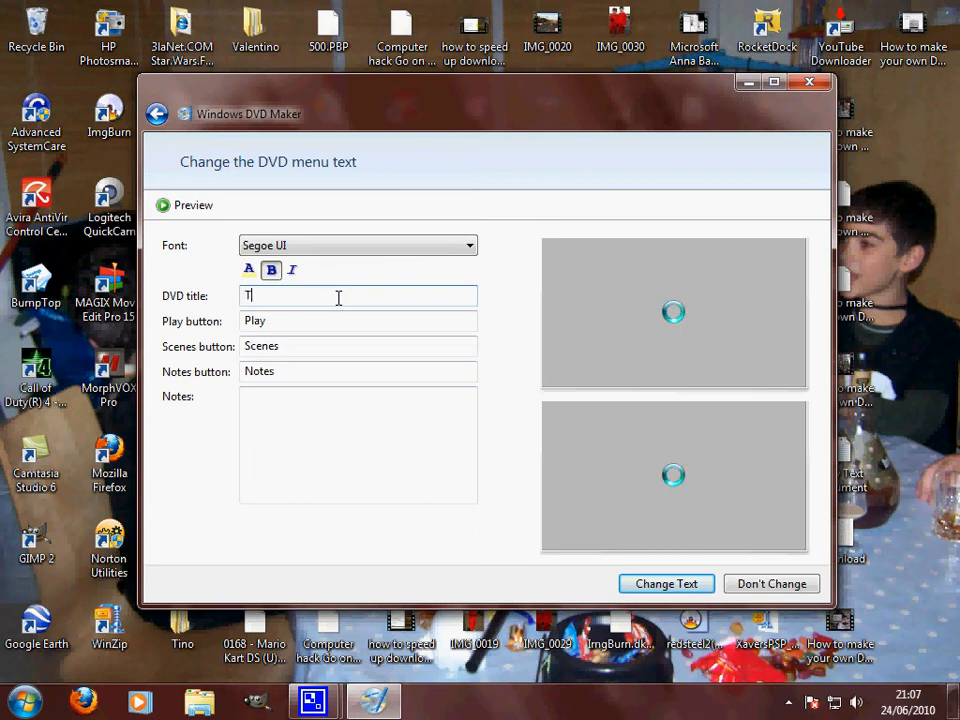
text(est)
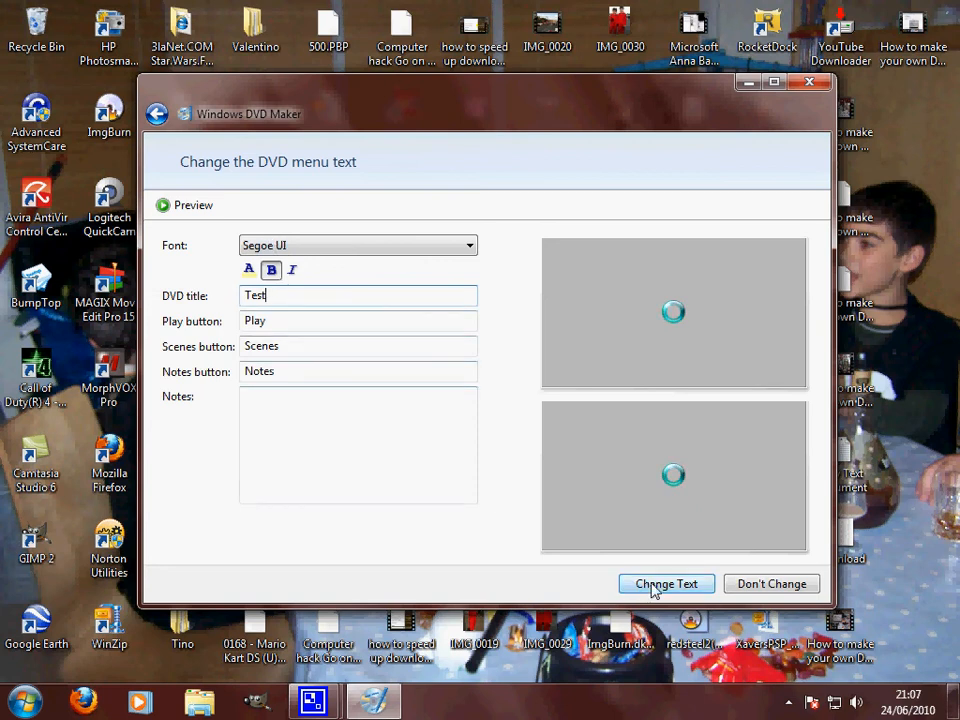
click(666, 583)
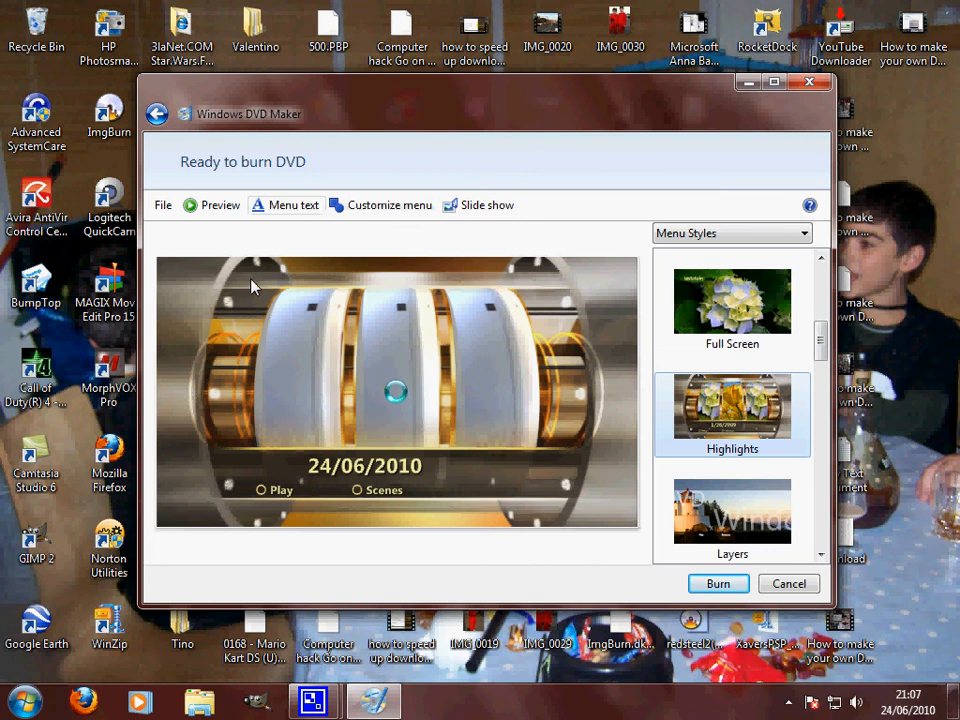
mouse_move(435, 412)
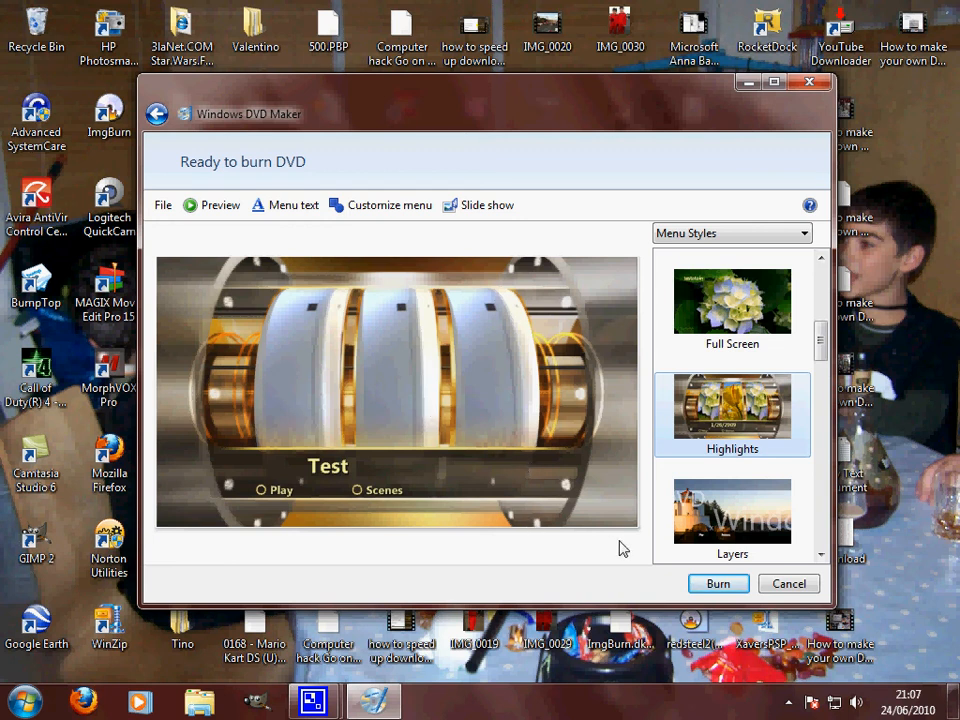
mouse_move(903, 617)
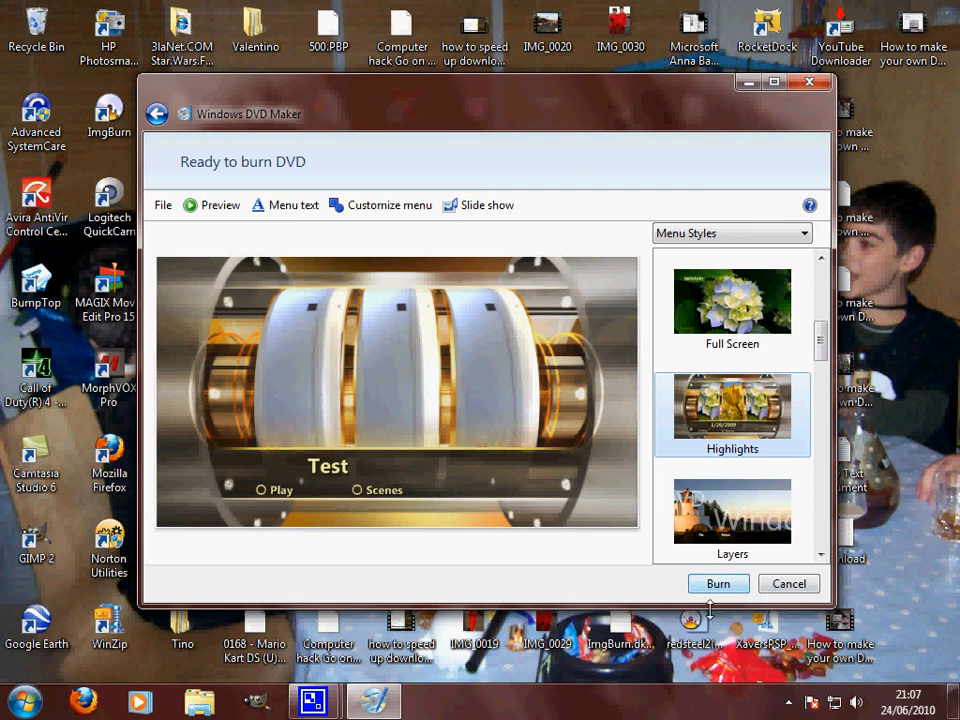
mouse_move(820, 555)
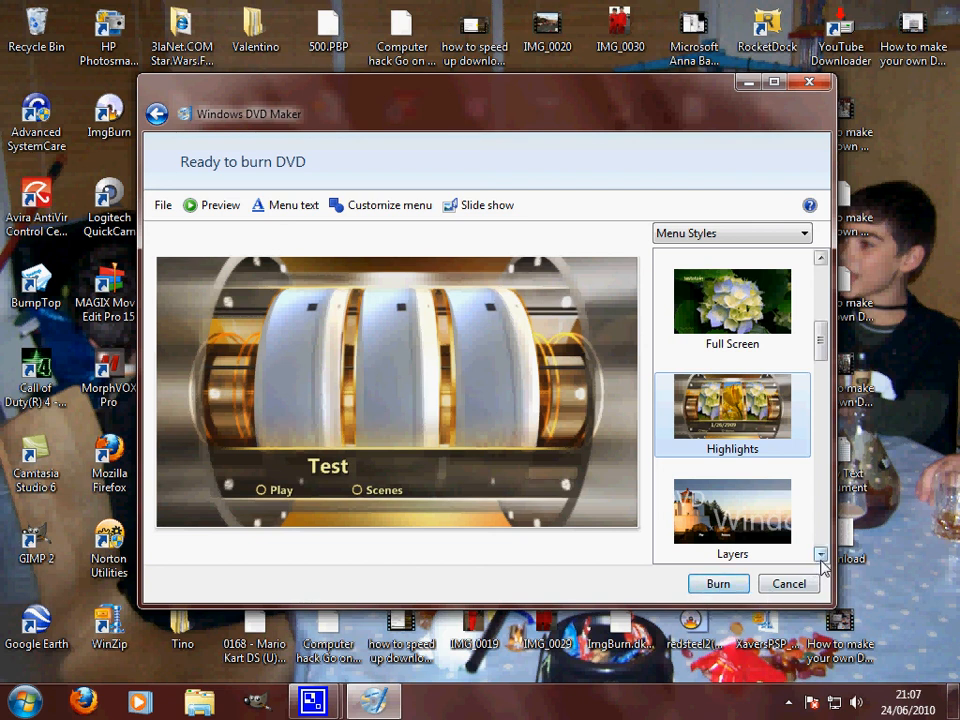